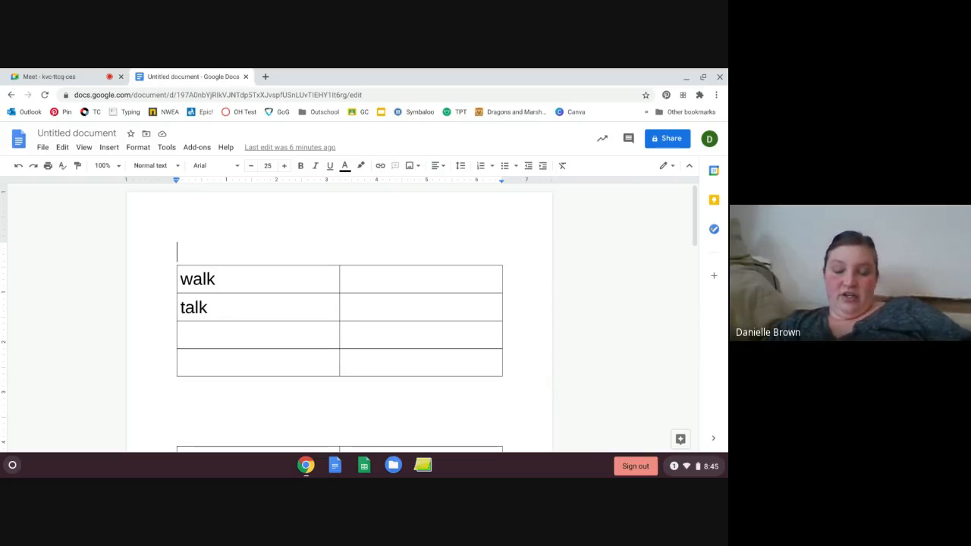
- Head the first table "Ends in 2 consonants add -ed"
text(Ends)
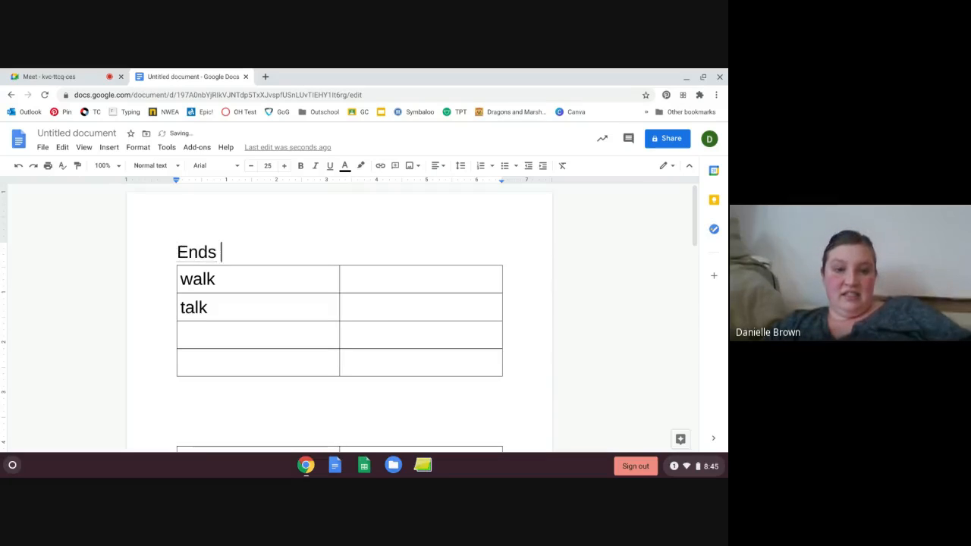
text(in 2 con)
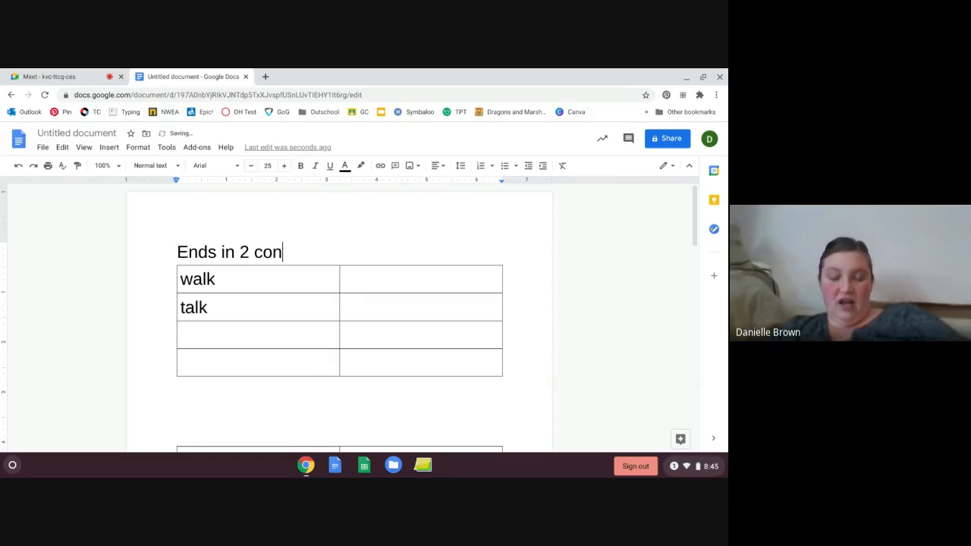
text(sona)
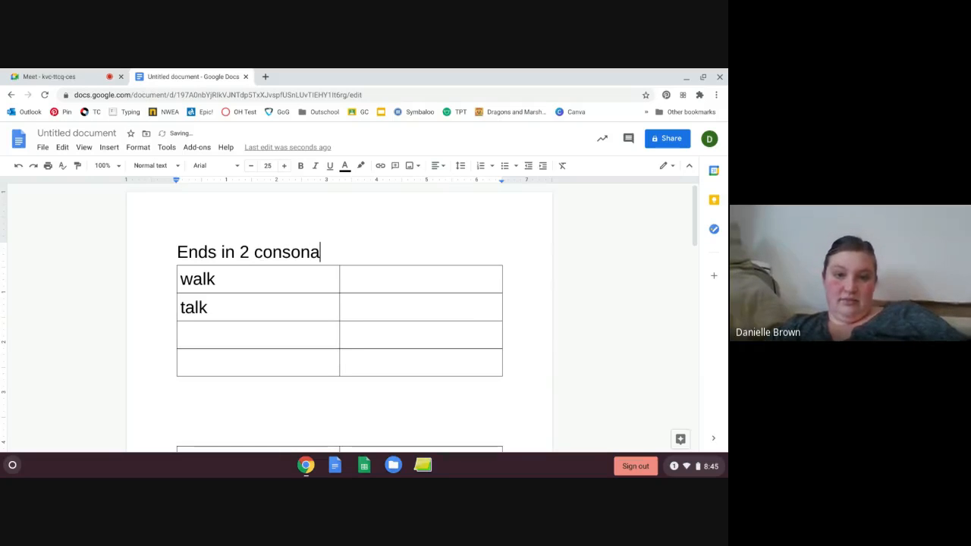
text(nts-)
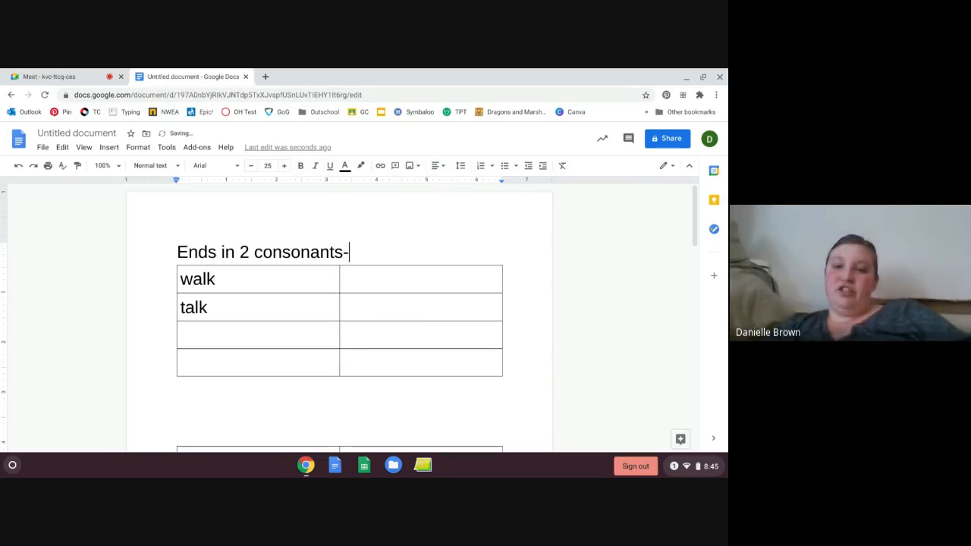
text(add)
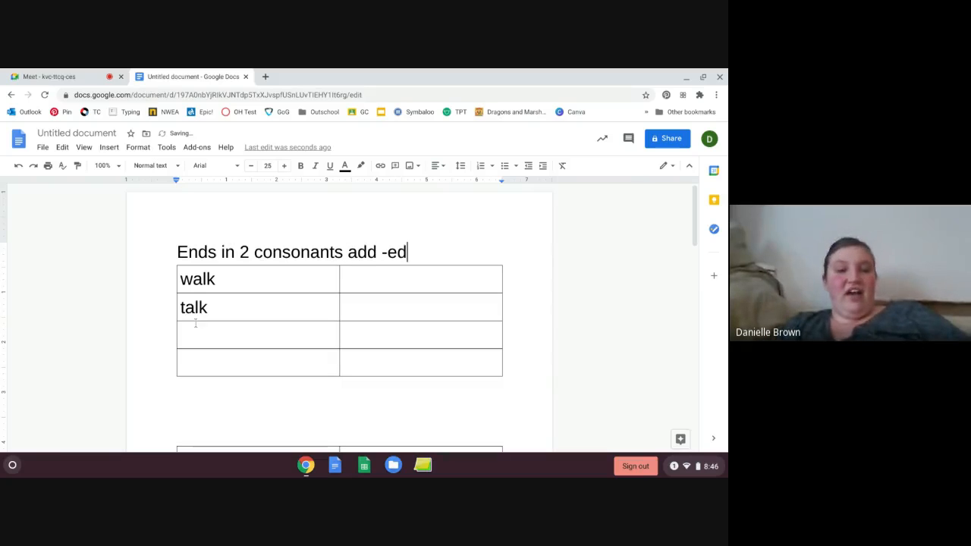
- Fill the table with walk→walked, talk→talked and a third row dress→dressed
click(421, 279)
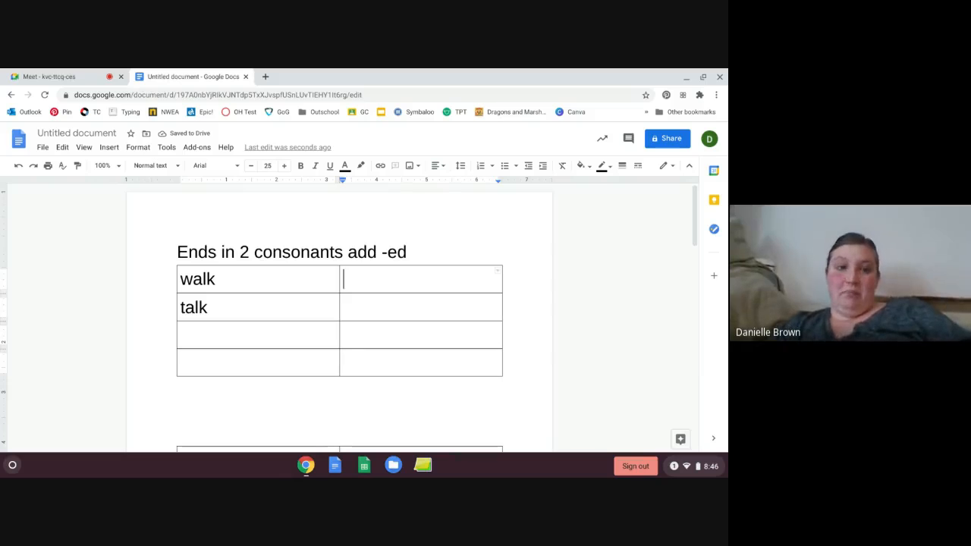
text(walked)
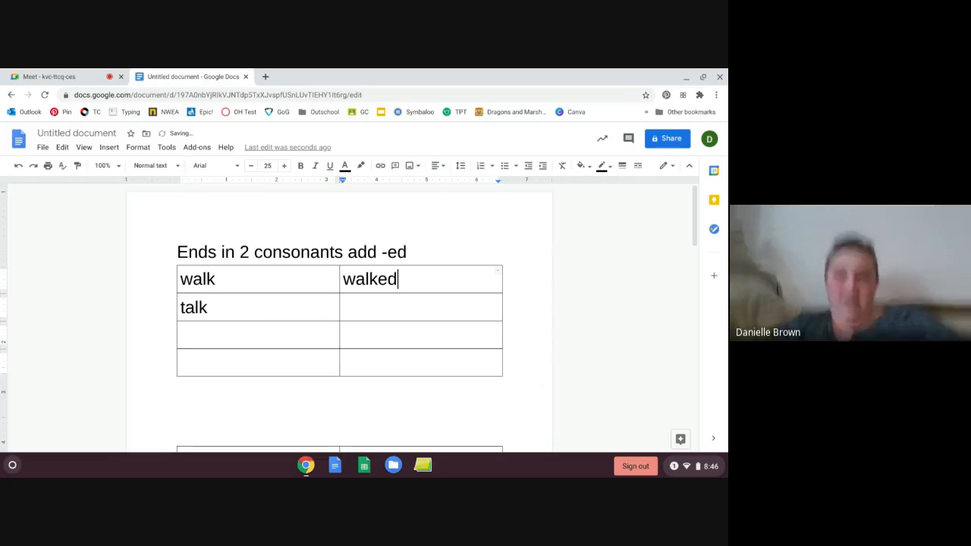
click(403, 307)
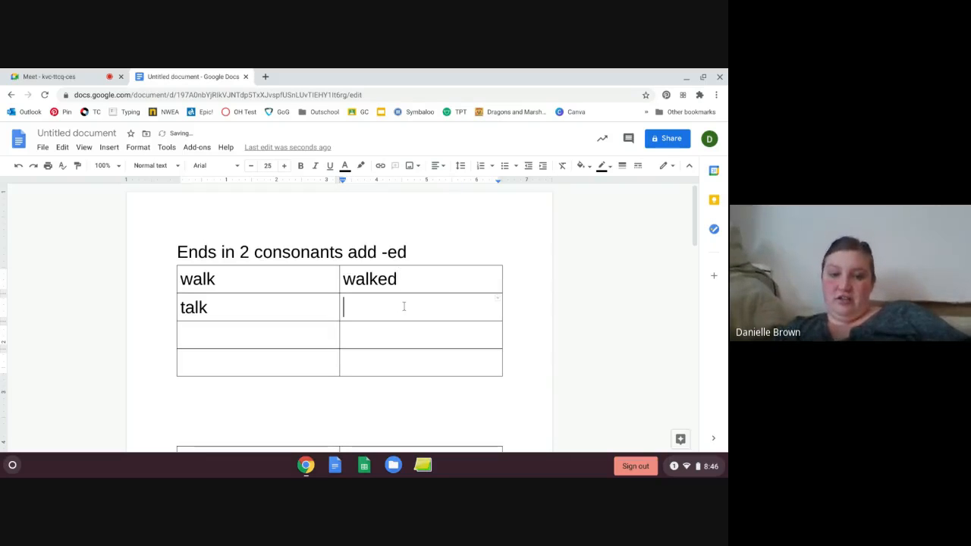
text(talked)
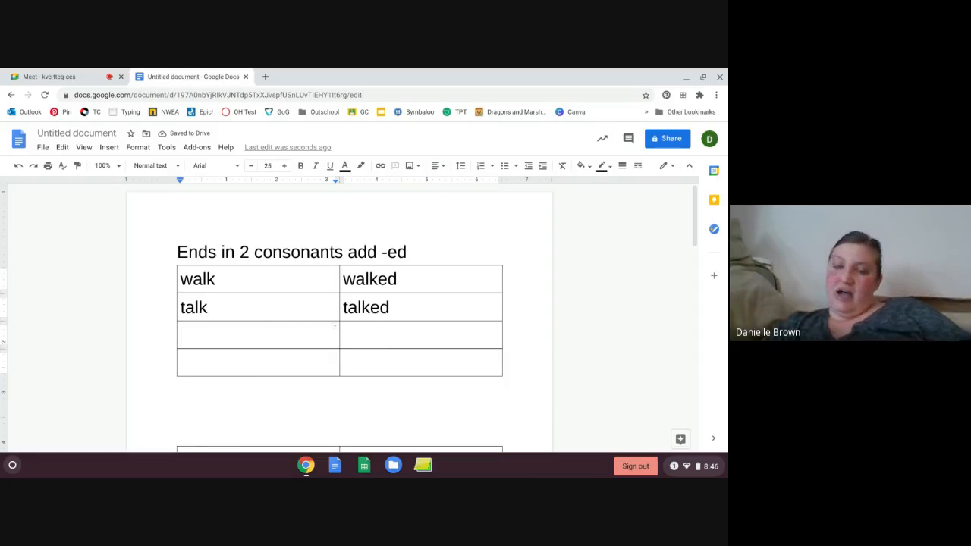
text(dress)
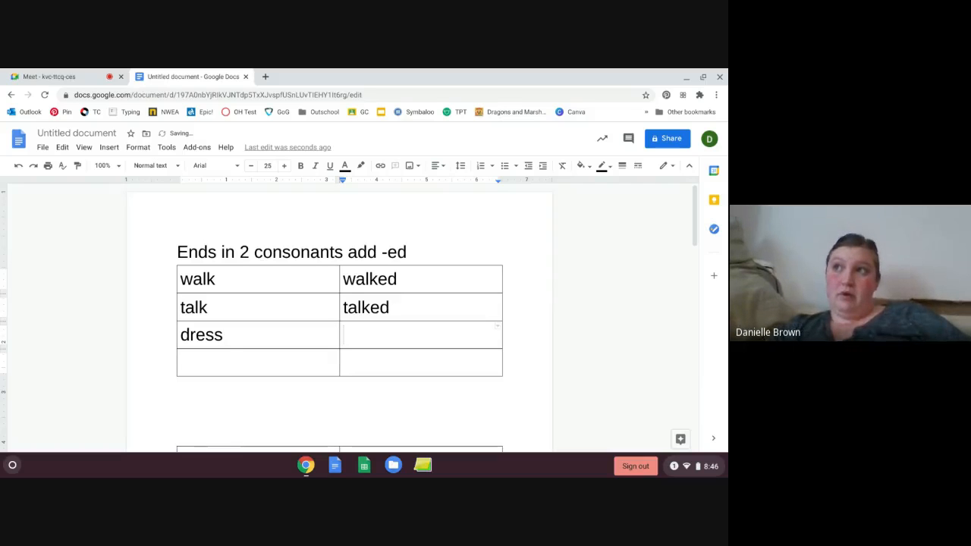
text(d)
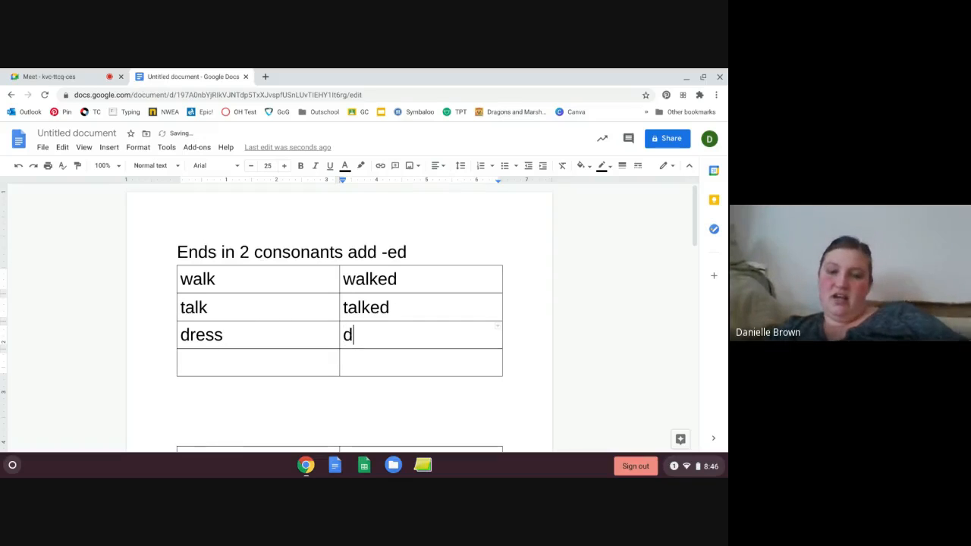
text(ressed)
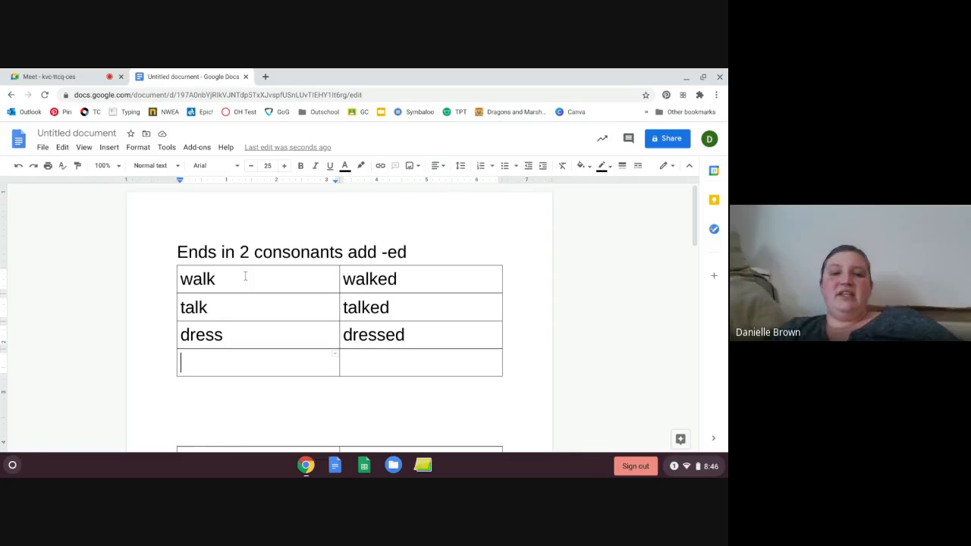
- Highlight the final consonant pairs of walk, talk and dress in yellow
double_click(197, 279)
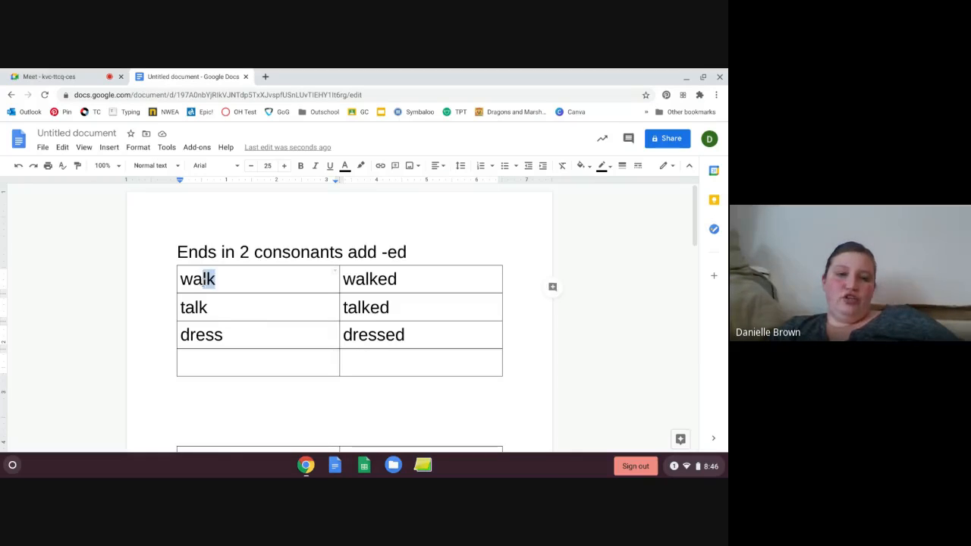
mouse_move(359, 165)
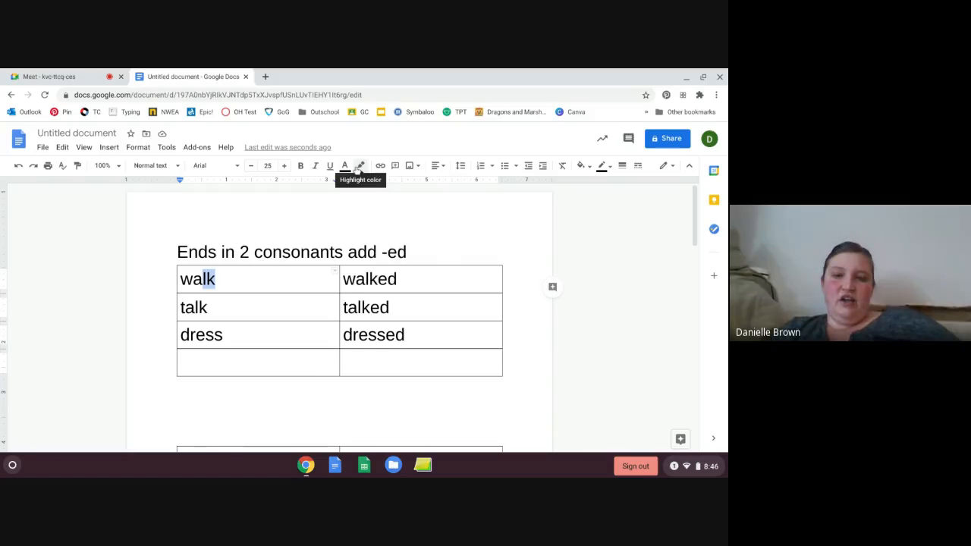
click(361, 165)
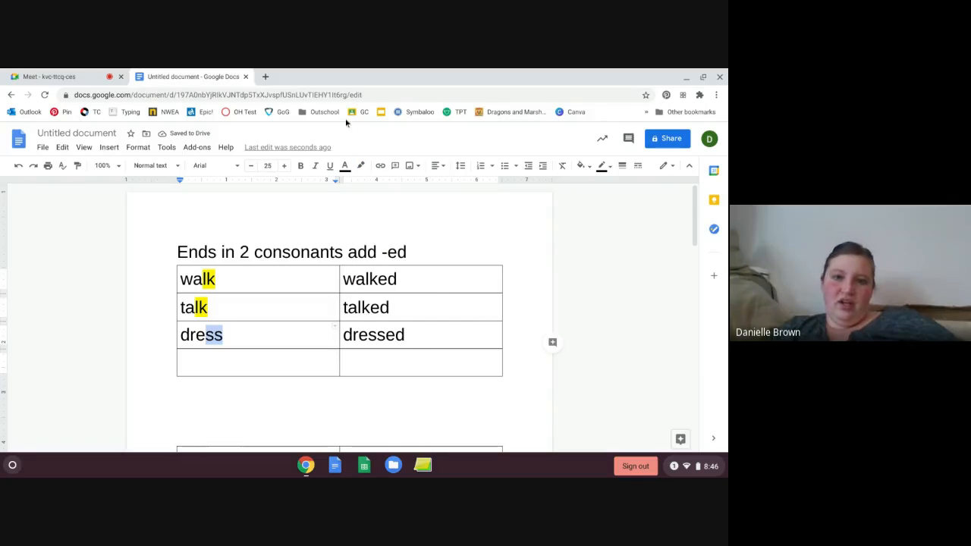
click(361, 165)
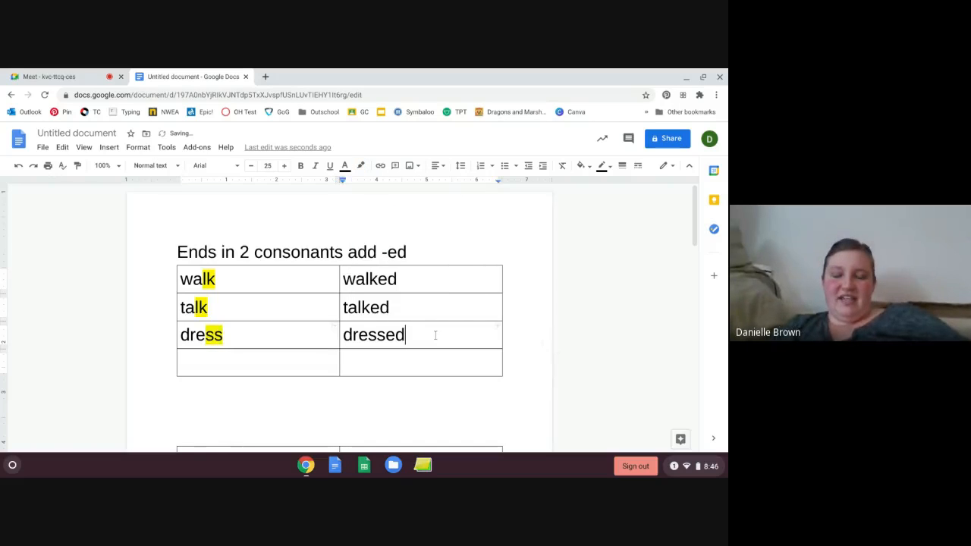
scroll(down, 3)
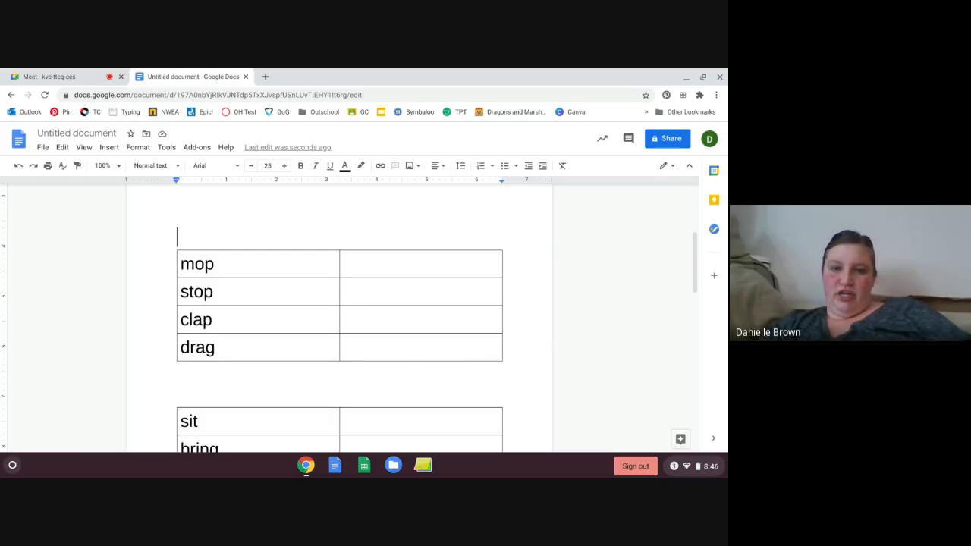
- Head the second table "Short vowel, double consonant add -ed"
text(short vow)
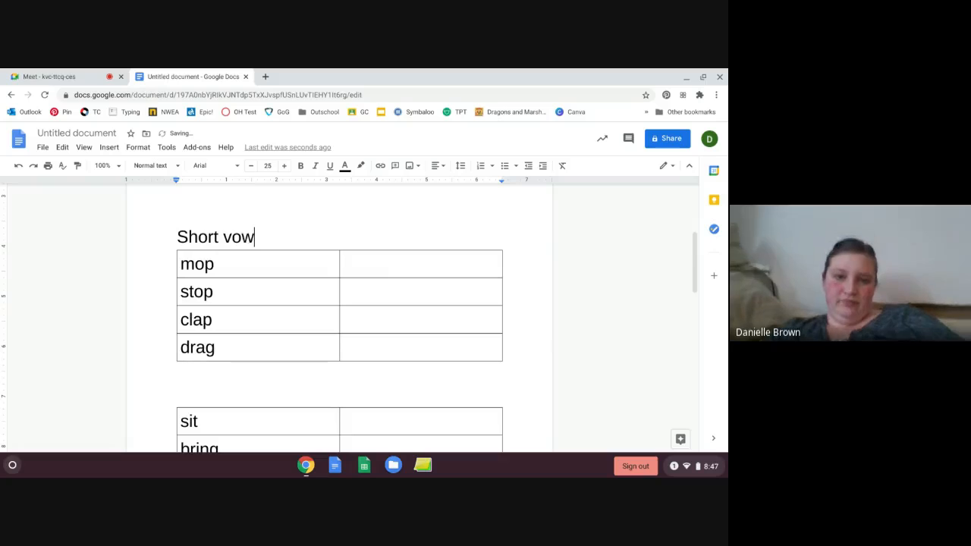
text(el)
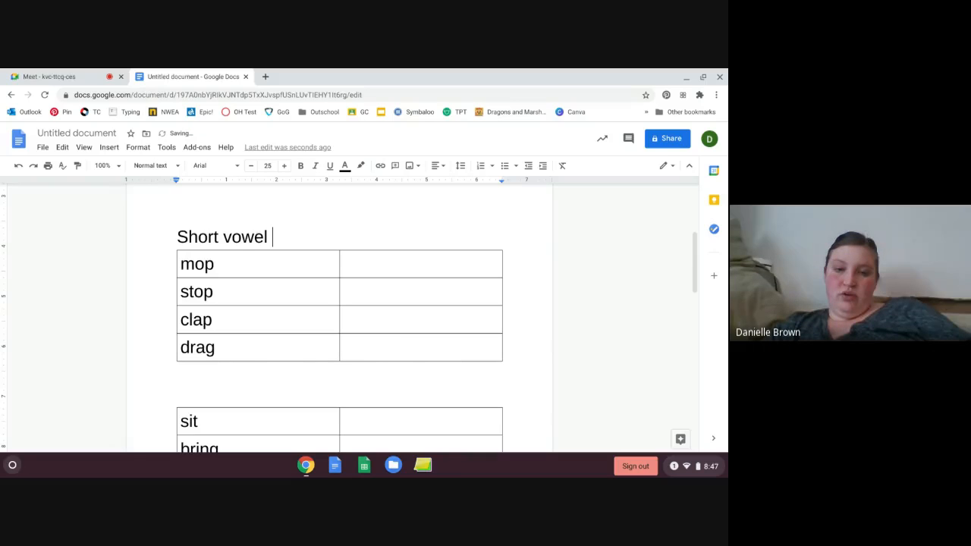
text(double consonant a)
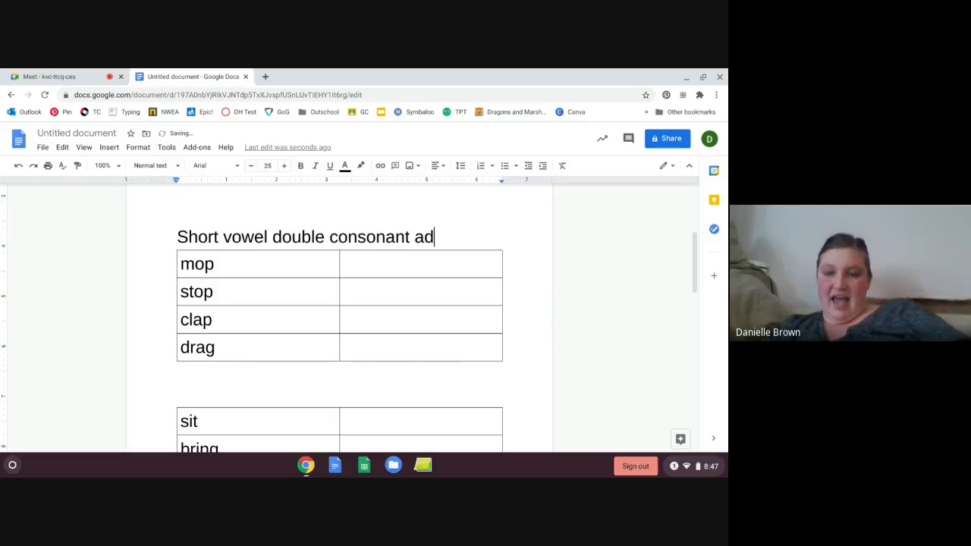
text(d -ed)
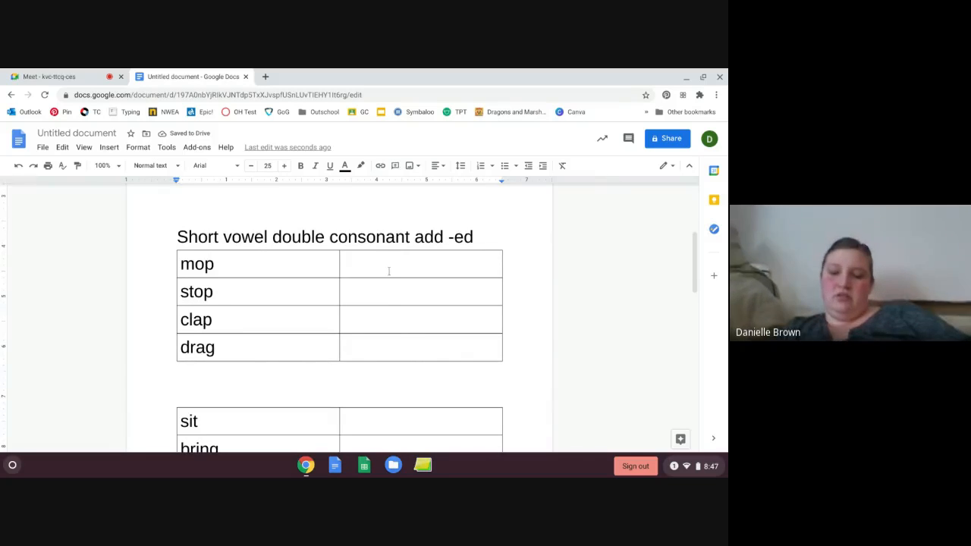
- Fill the table with mop→mopped, stop→stopped, clap→clapped and drag→dragged
text(mop)
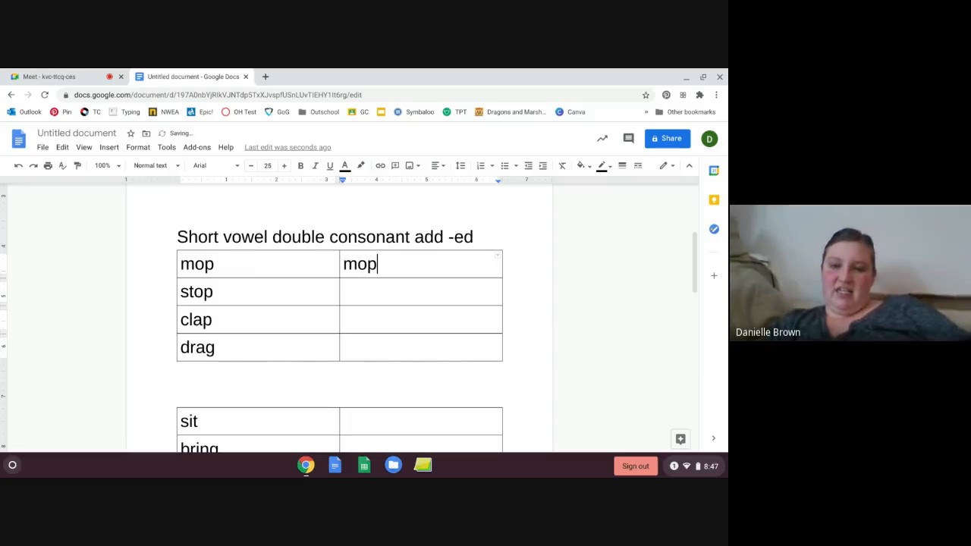
text(ed)
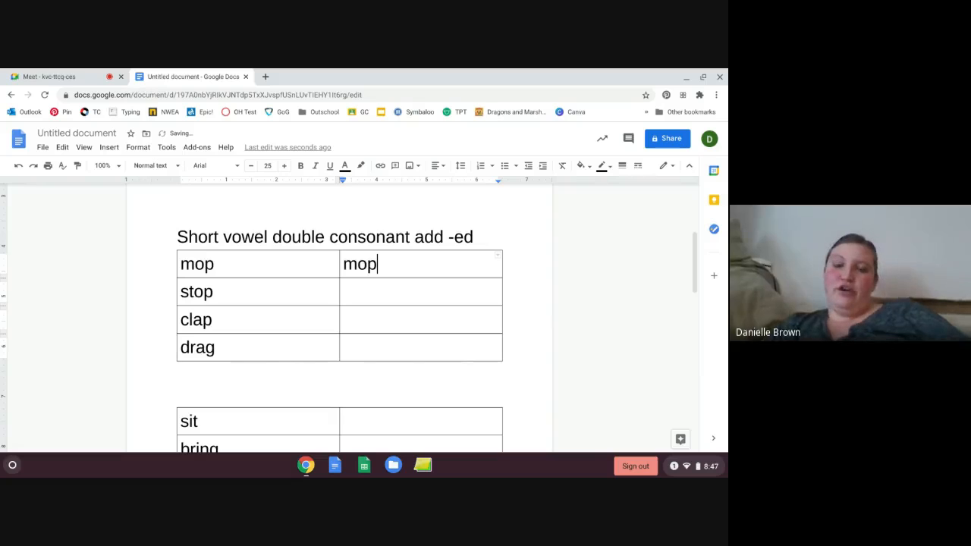
text(ped)
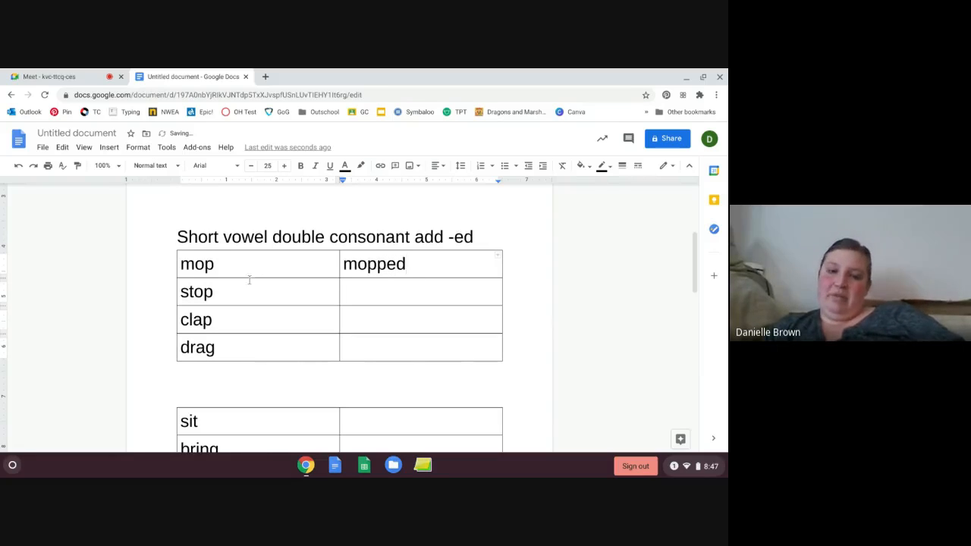
text(s)
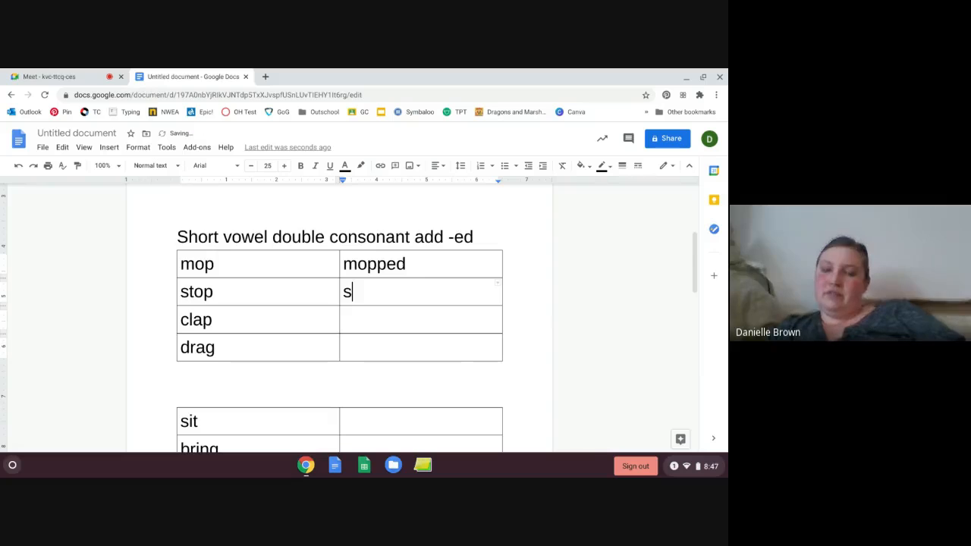
text(topped)
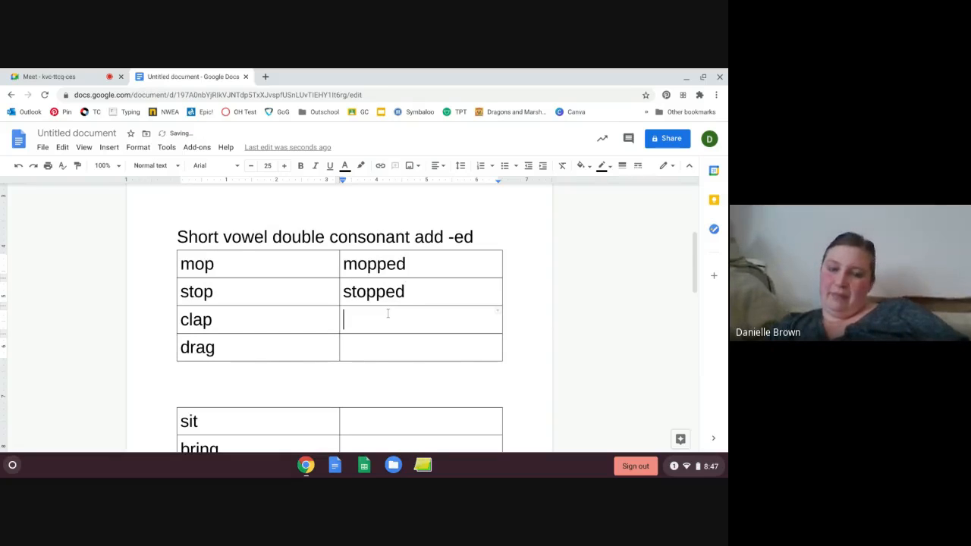
text(cla)
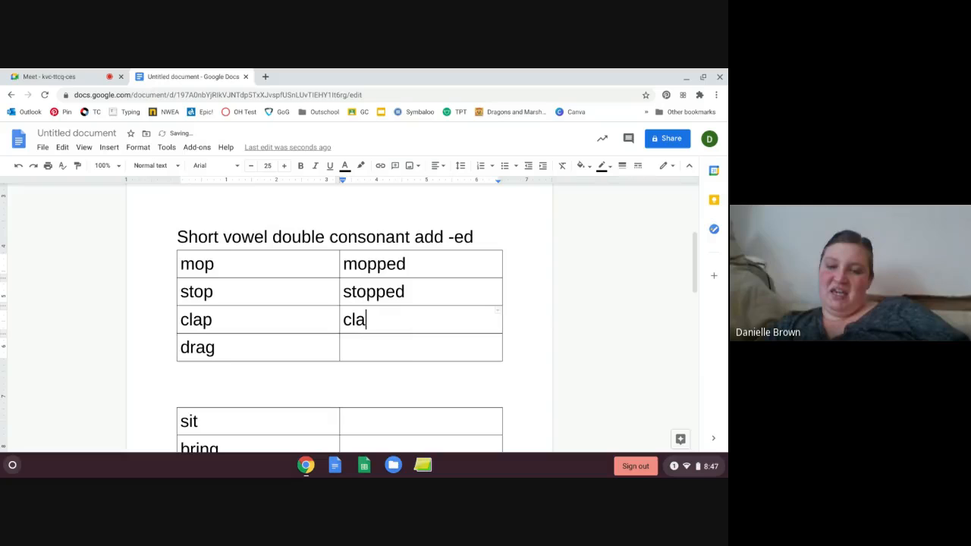
text(pped)
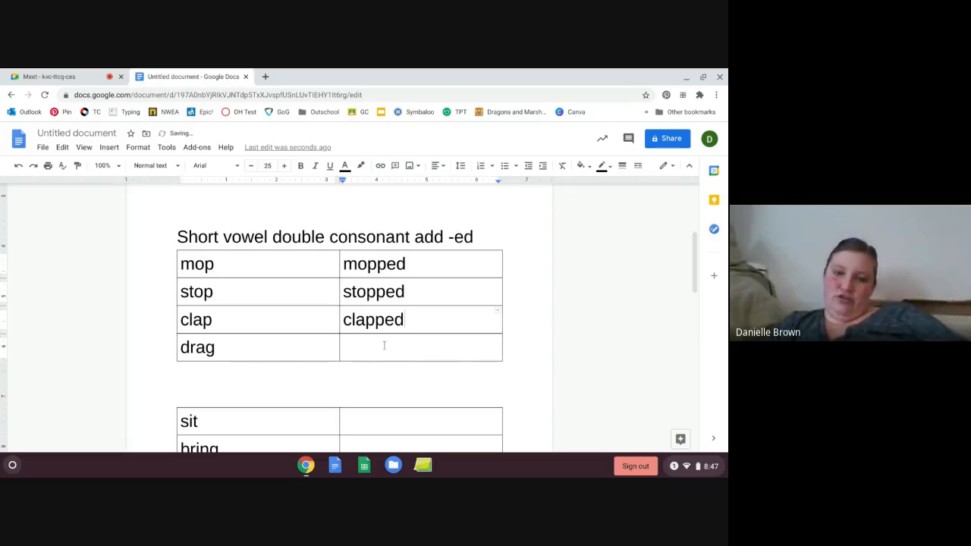
text(dra)
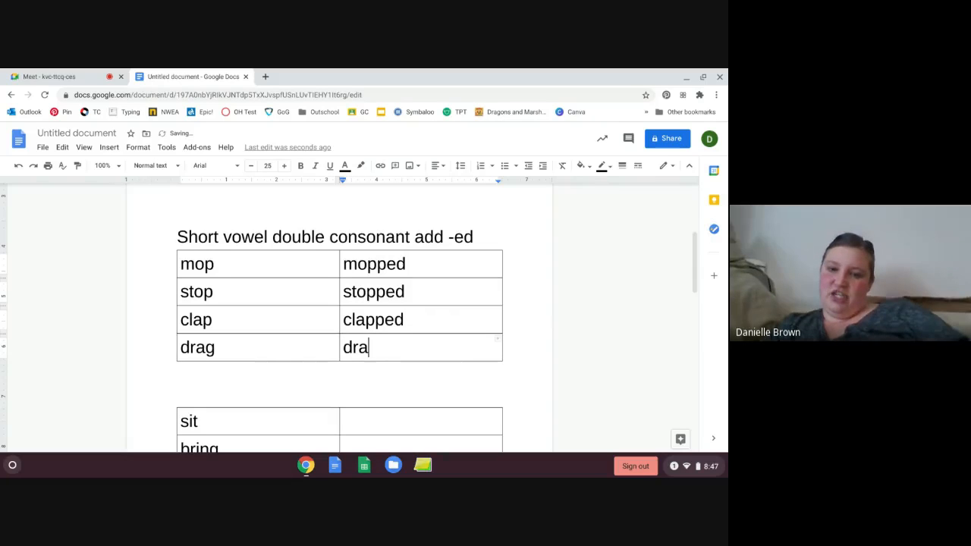
text(gged)
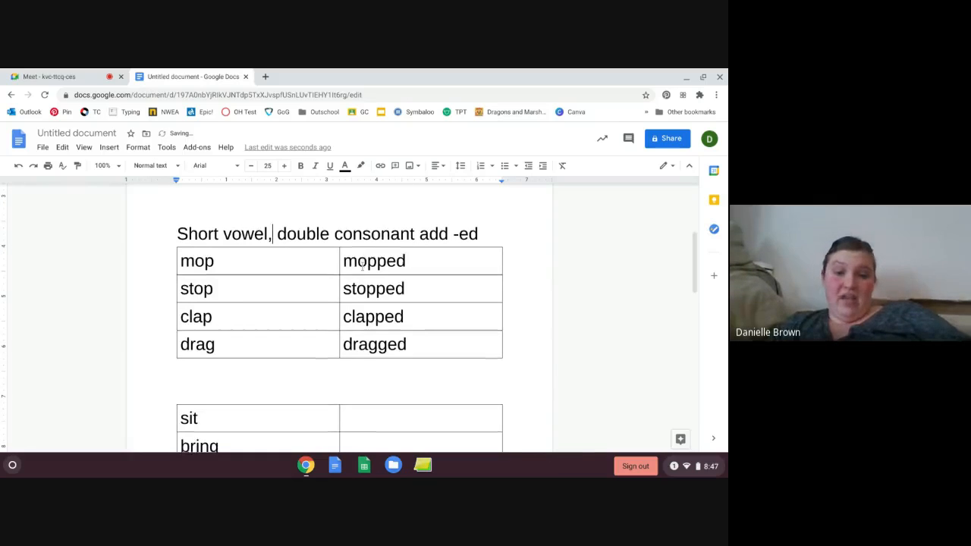
- Enter sat beside sit, correcting the wrong attempts sited and sitted
scroll(down, 3)
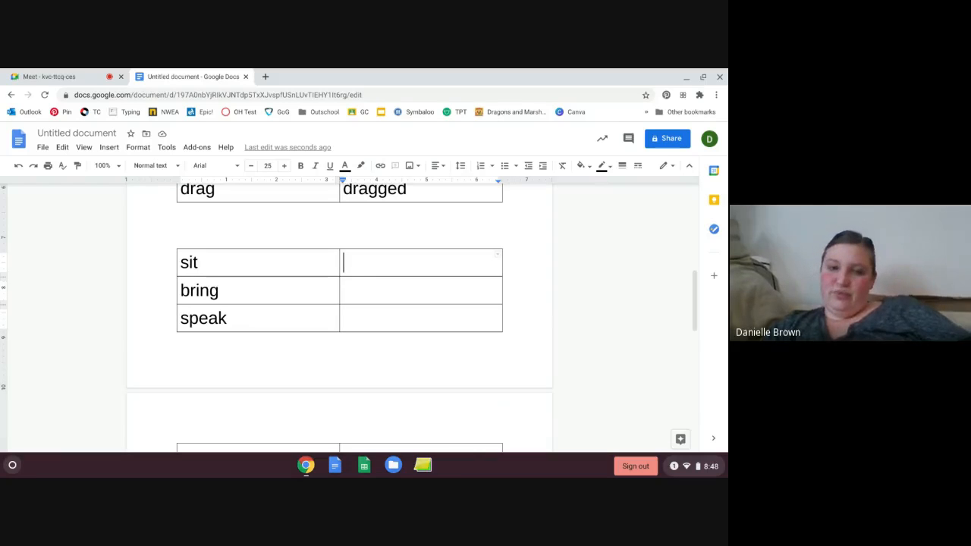
text(sited)
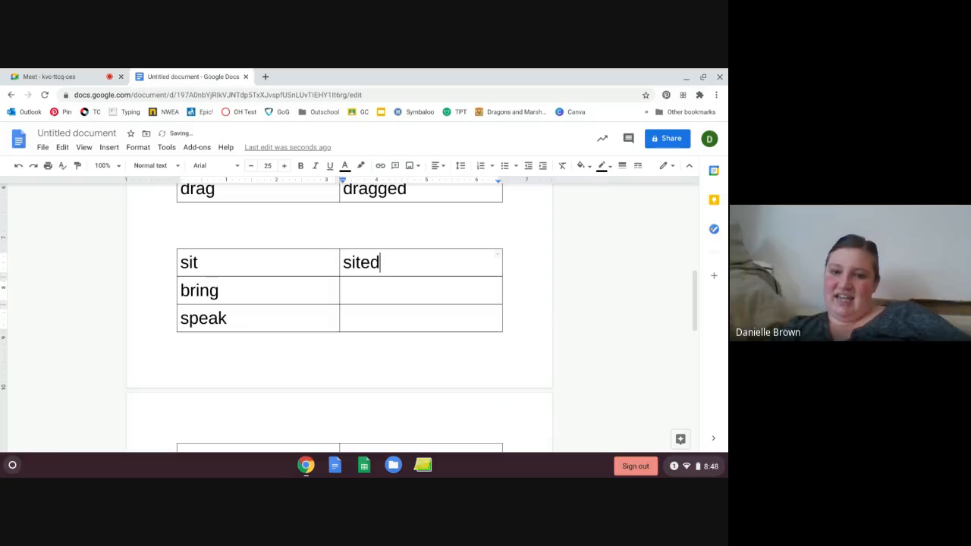
key(Backspace)
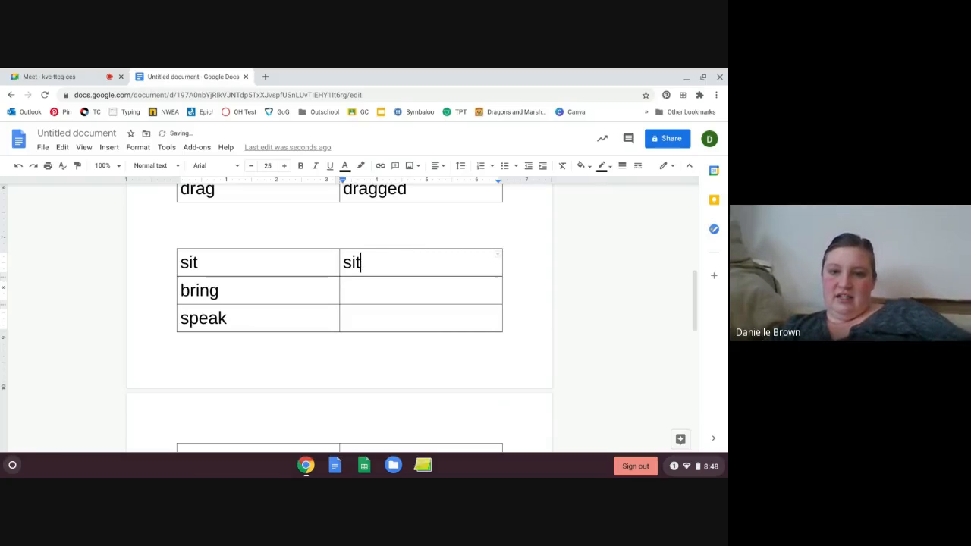
text(ted)
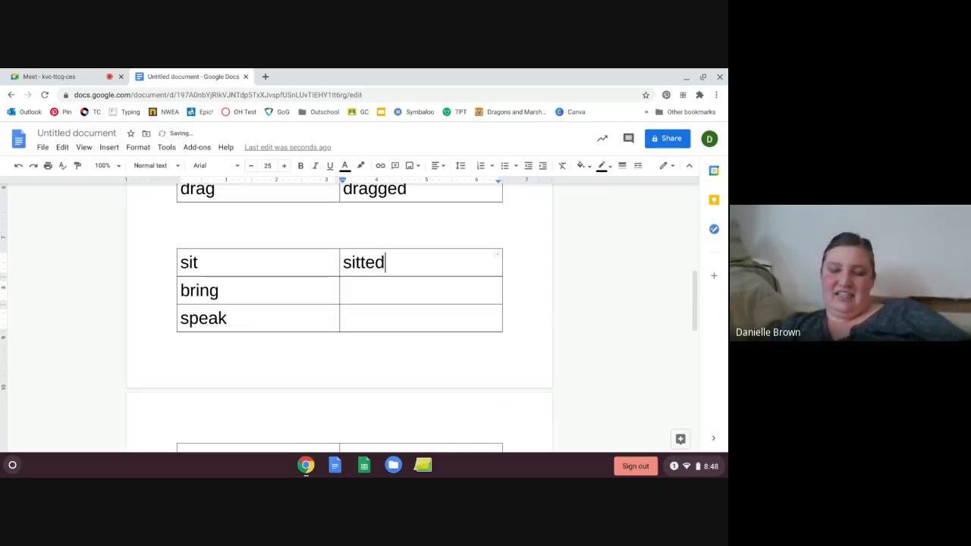
key(BackSpace)
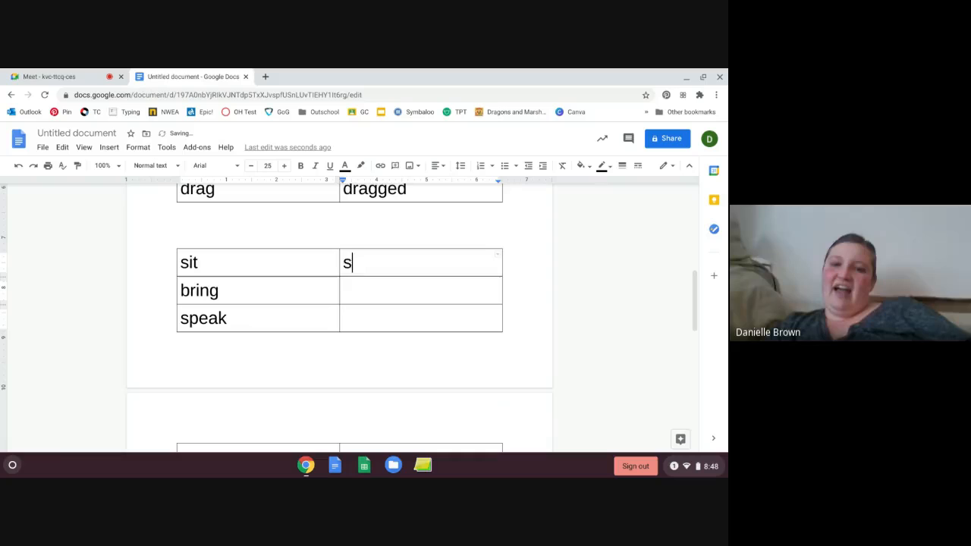
text(at)
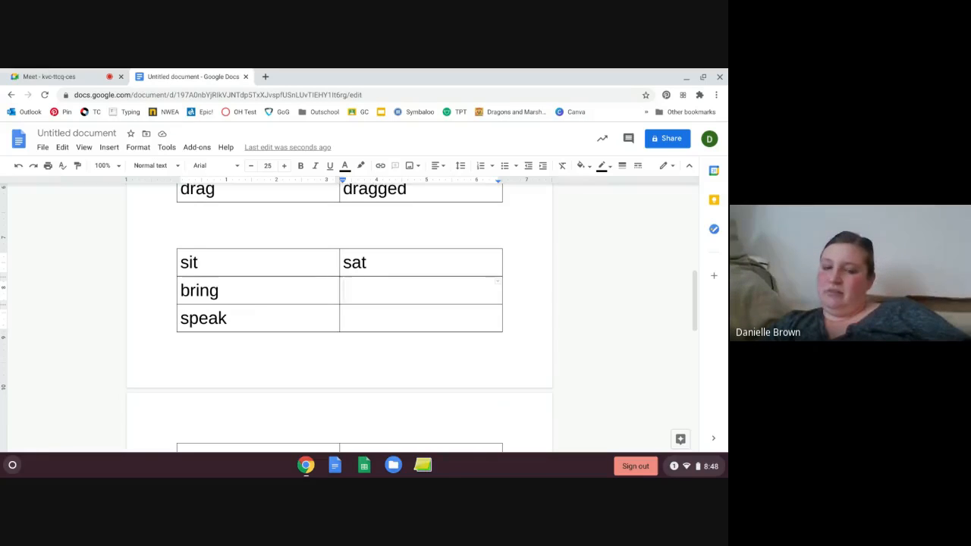
- Complete the irregular table with bring→brought and speak→spoke
text(bring)
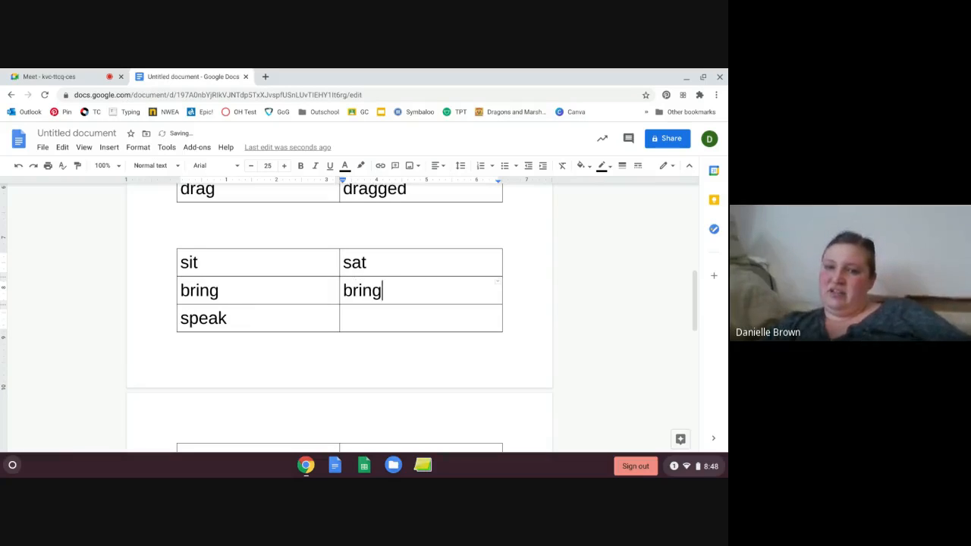
text(e)
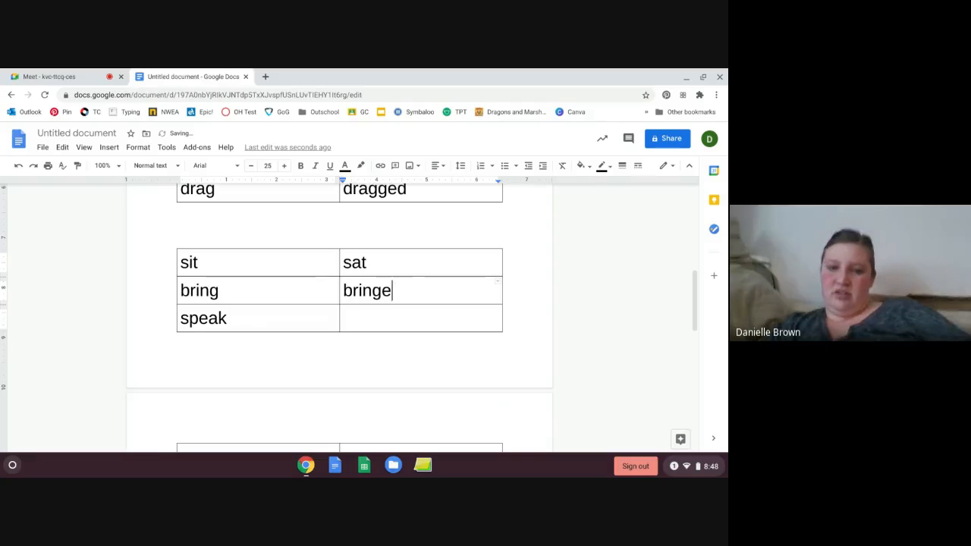
text(brought)
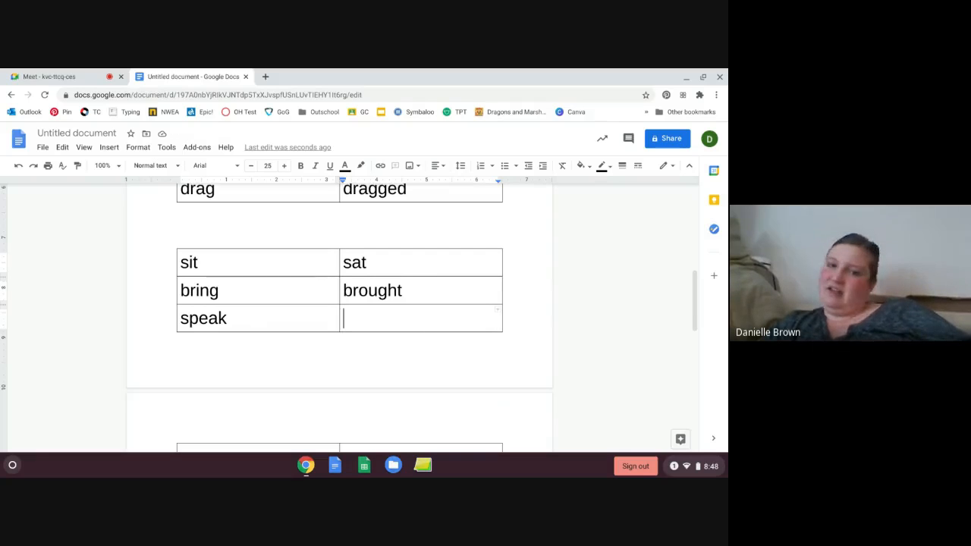
text(spoke)
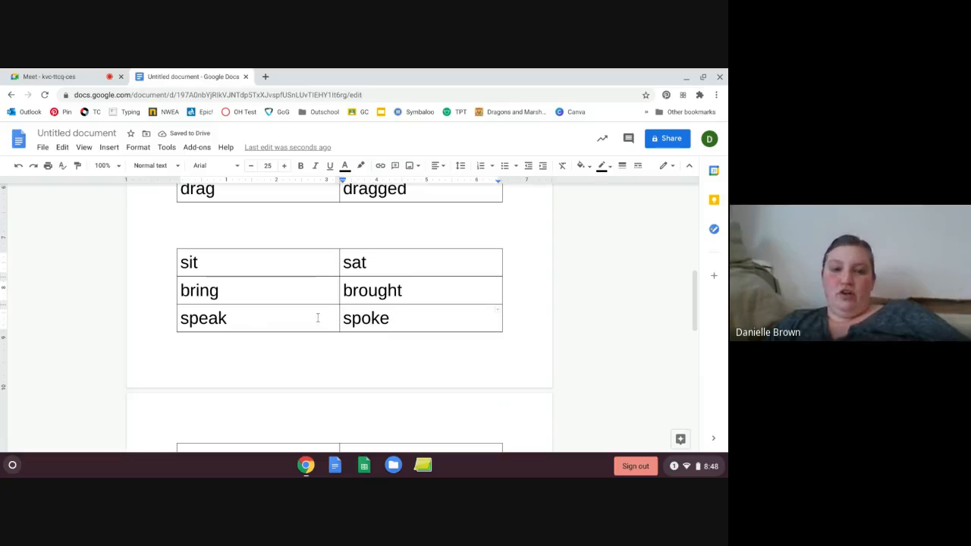
- Review the three tables, then return to the Meet call's presenting screen
scroll(up, 3)
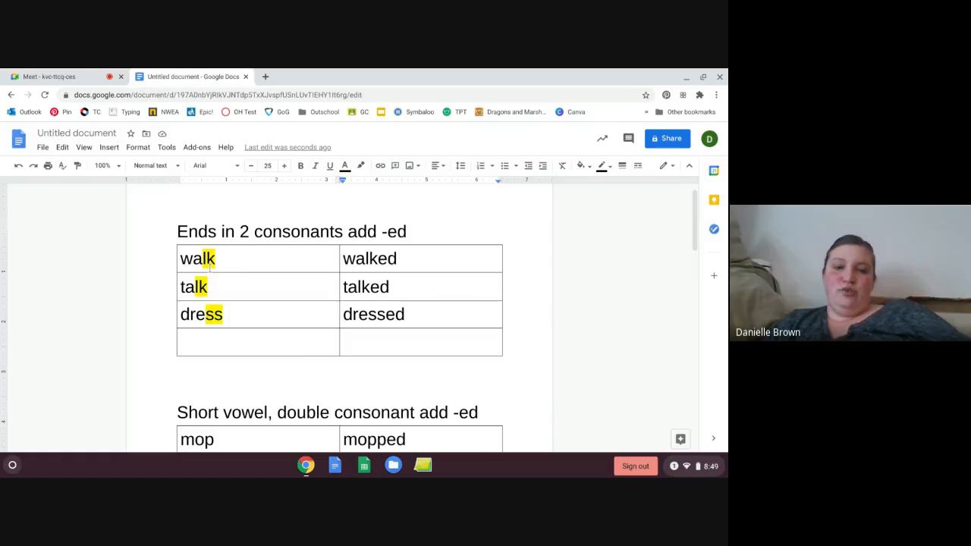
scroll(down, 3)
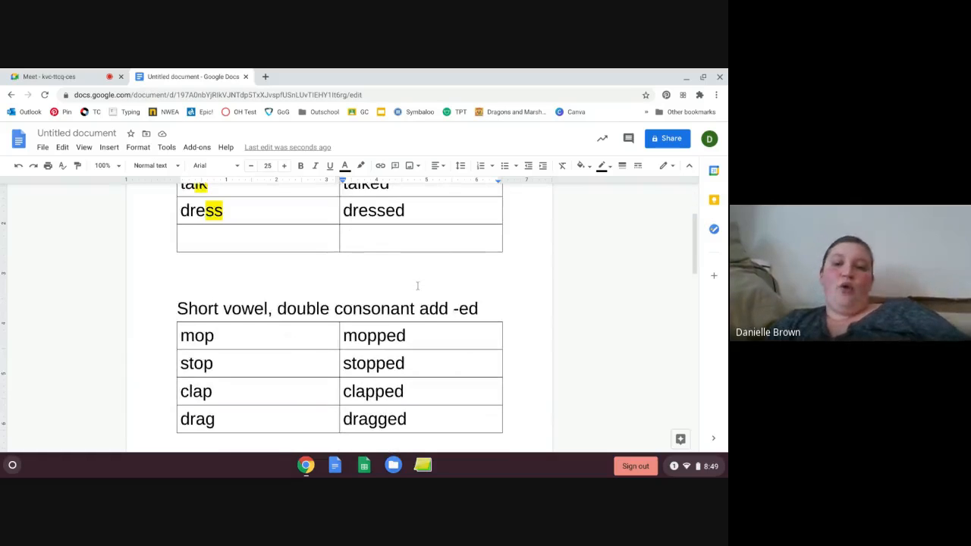
scroll(down, 3)
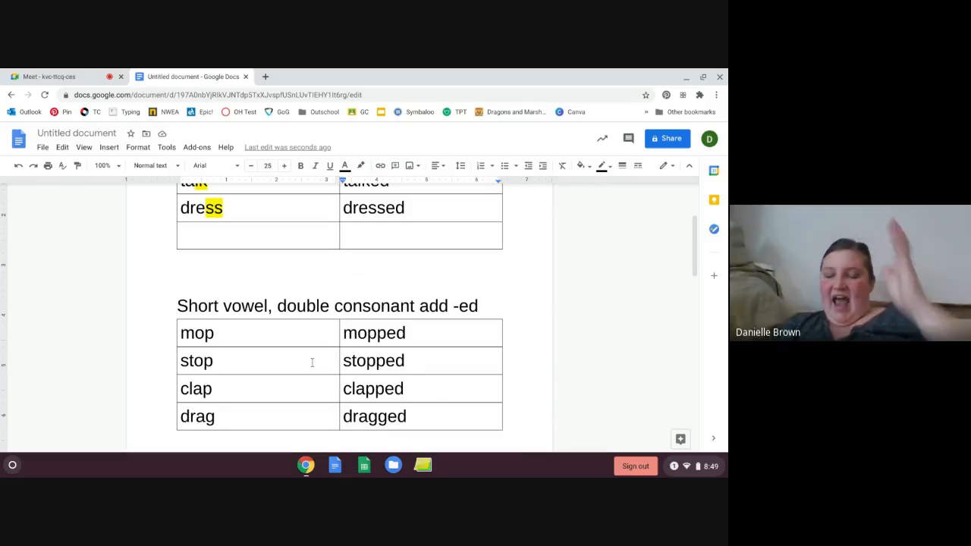
scroll(down, 3)
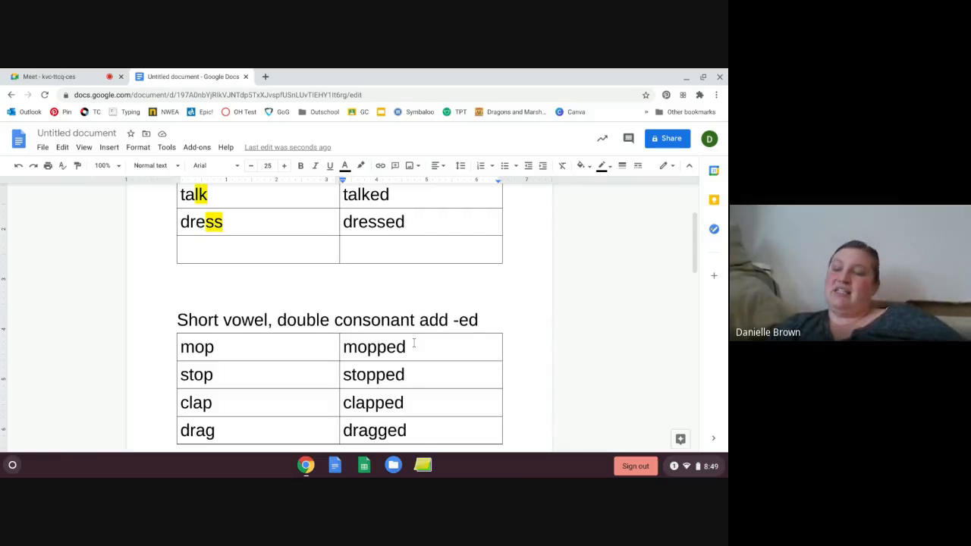
scroll(up, 3)
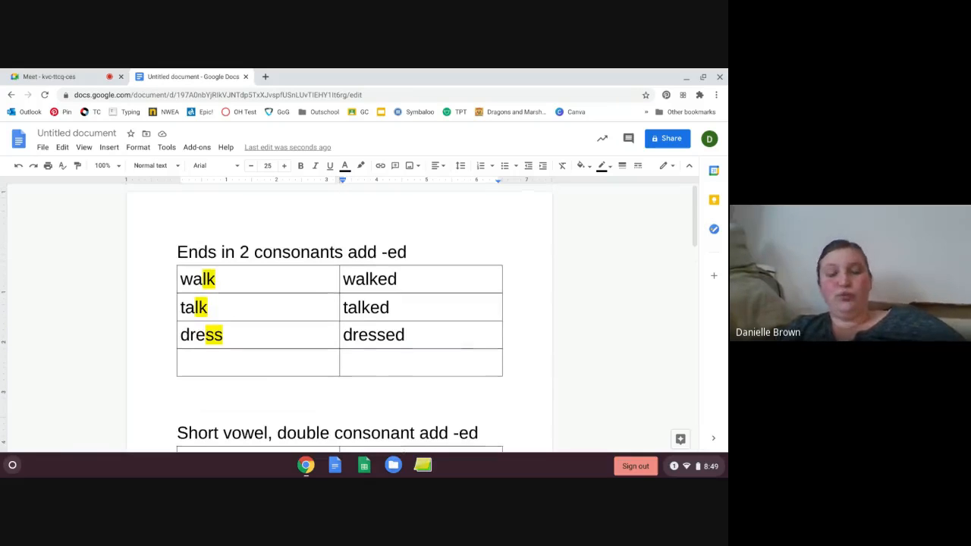
scroll(down, 3)
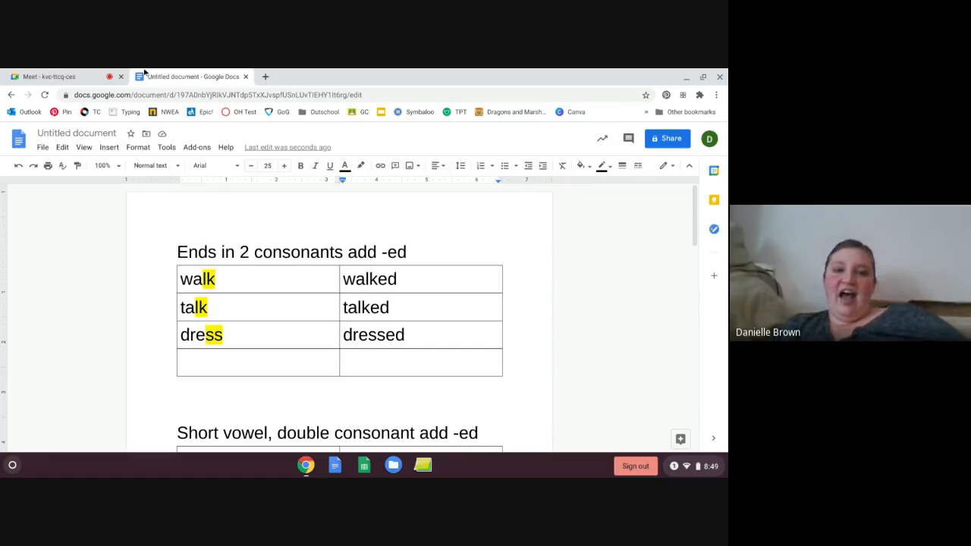
click(51, 76)
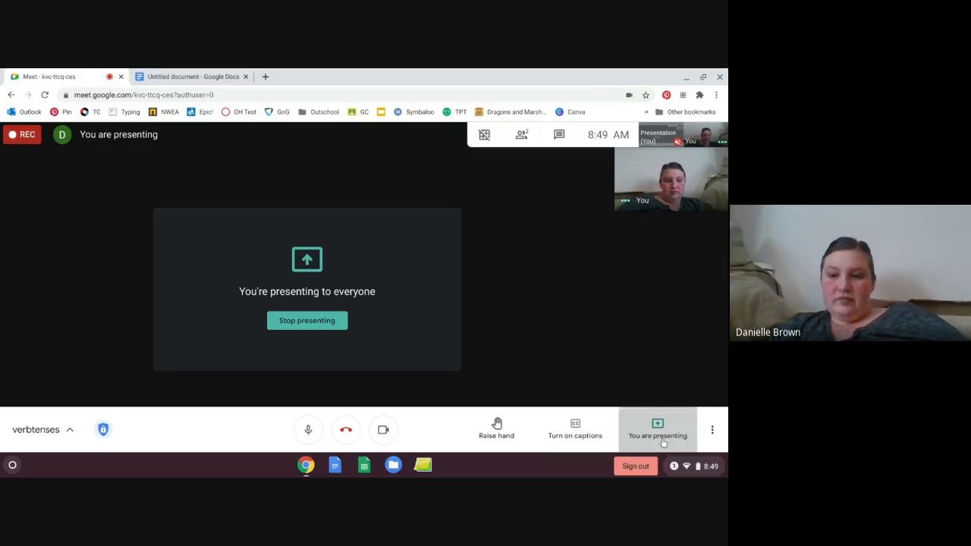